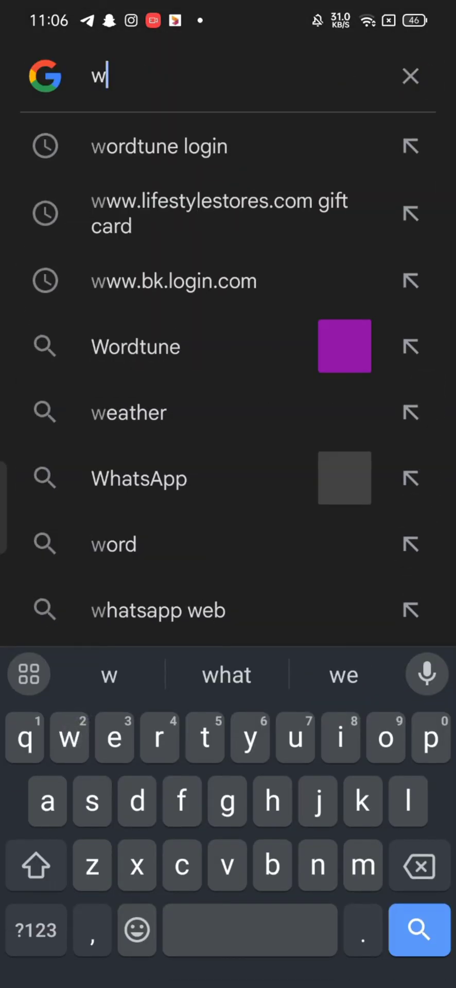
Step: Search wordtune.com in Google, open the site and reach its Log in page via the menu
type("ordtune.c")
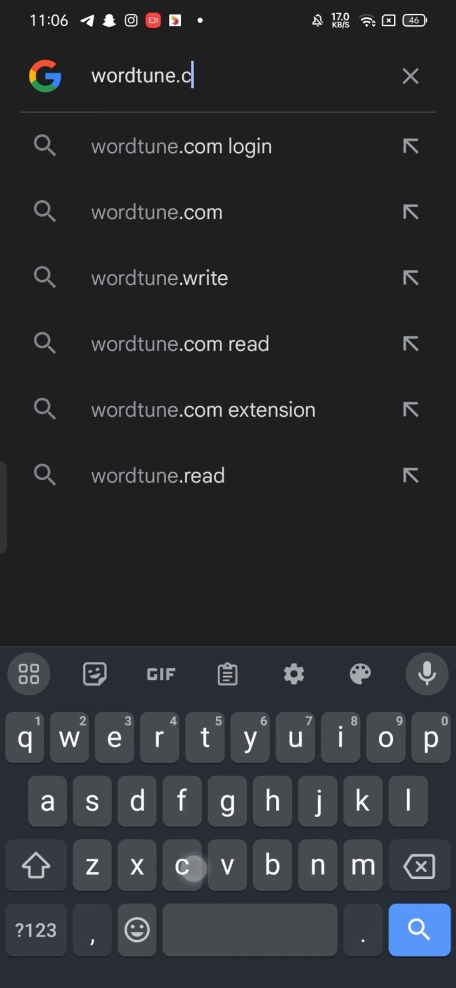
left_click(156, 212)
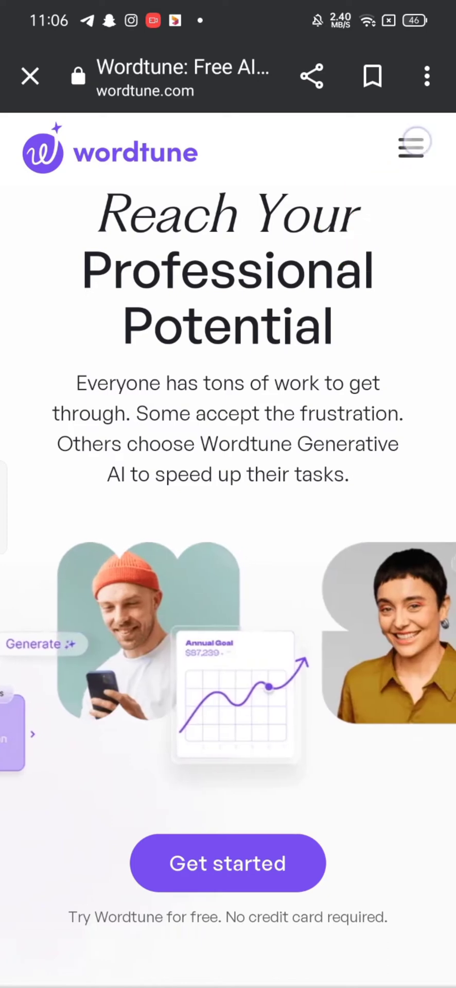
left_click(410, 147)
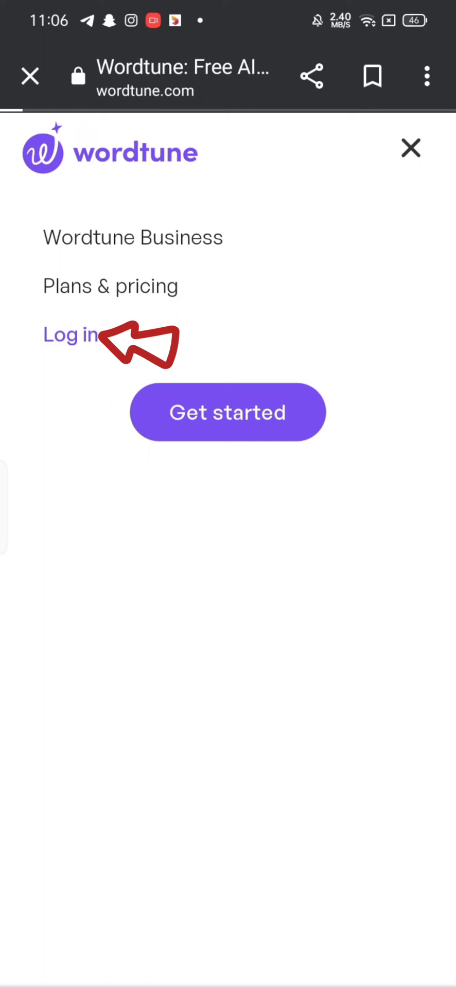
left_click(71, 334)
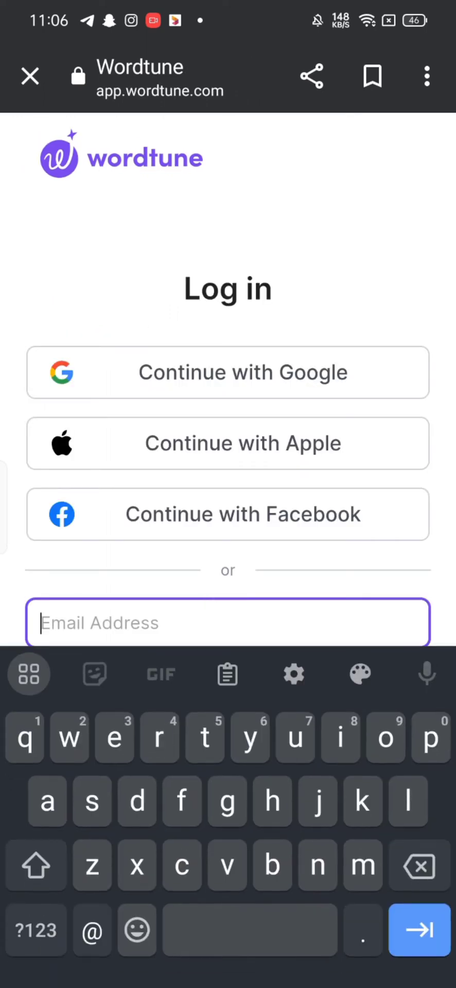
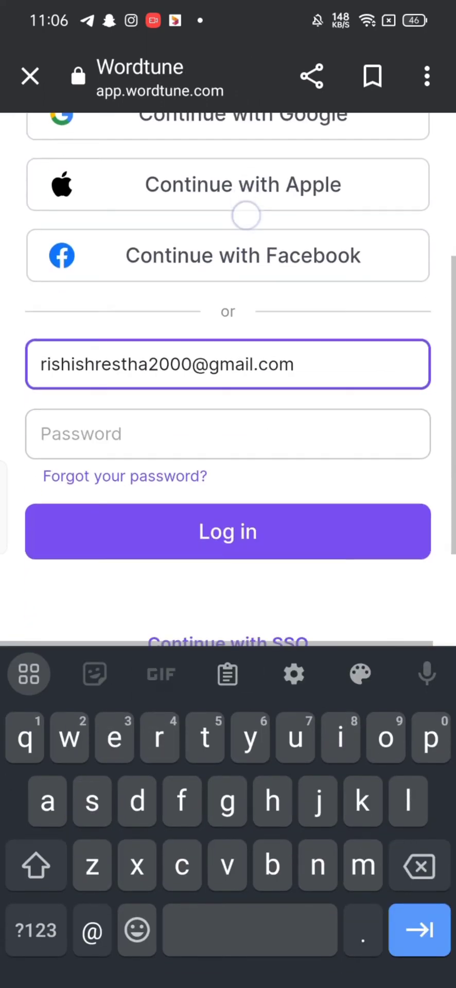
left_click(227, 434)
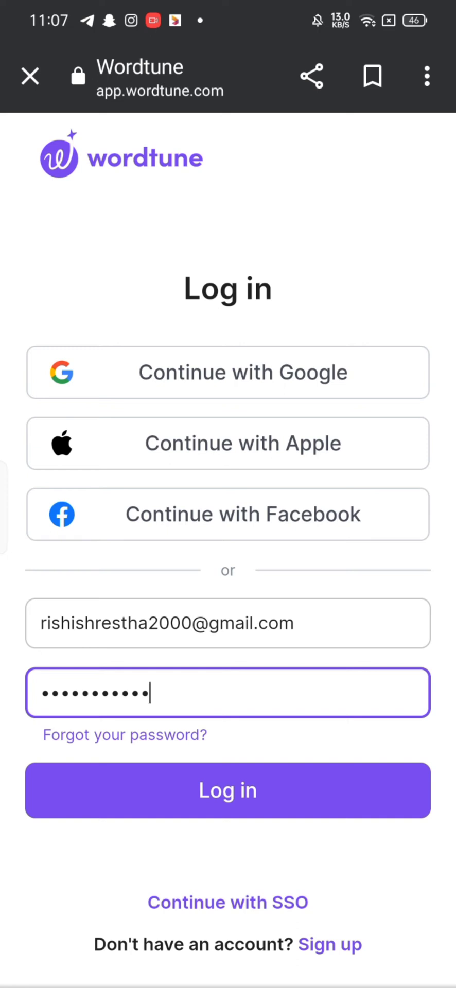
left_click(309, 782)
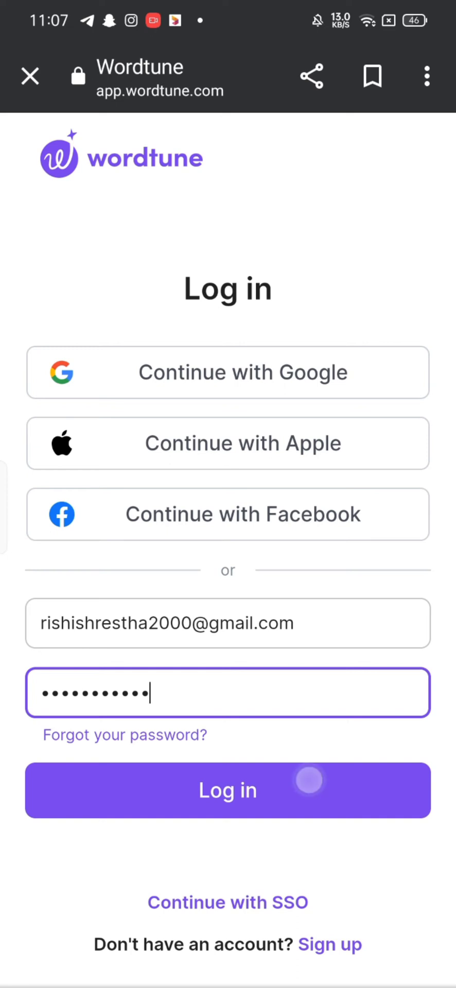
left_click(309, 781)
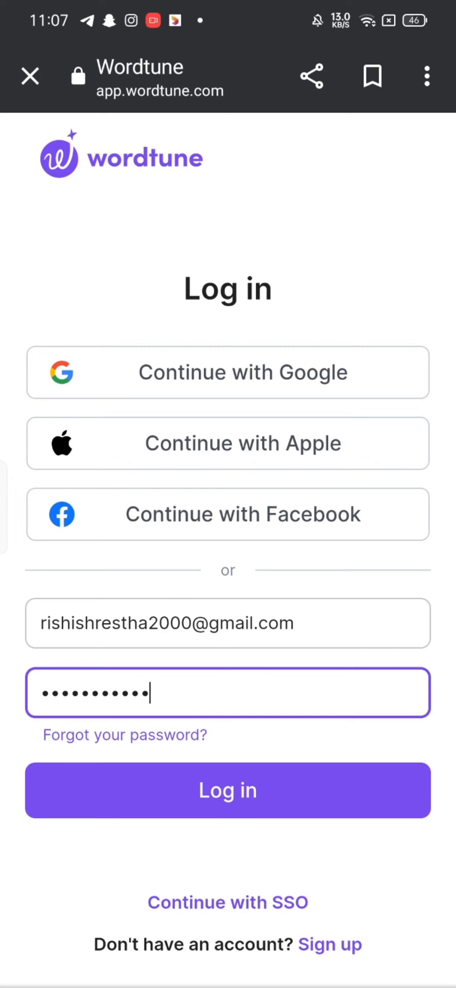
left_click(228, 790)
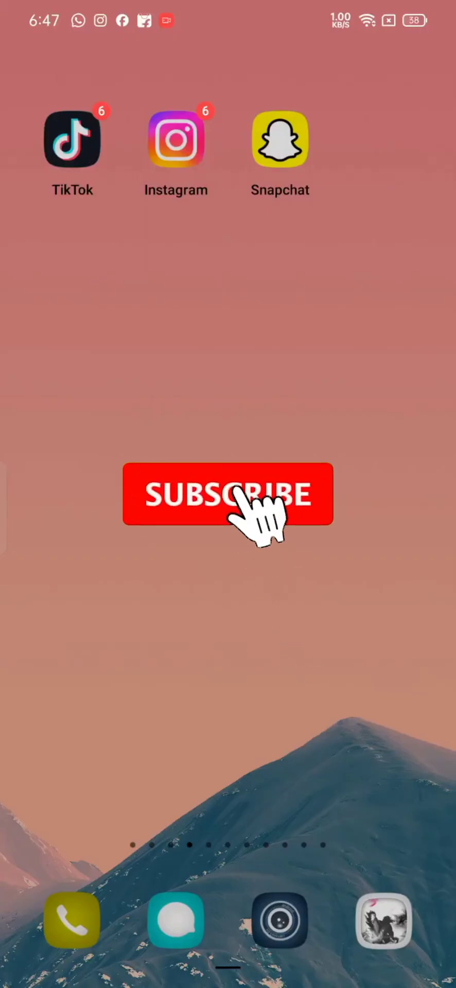
left_click(239, 494)
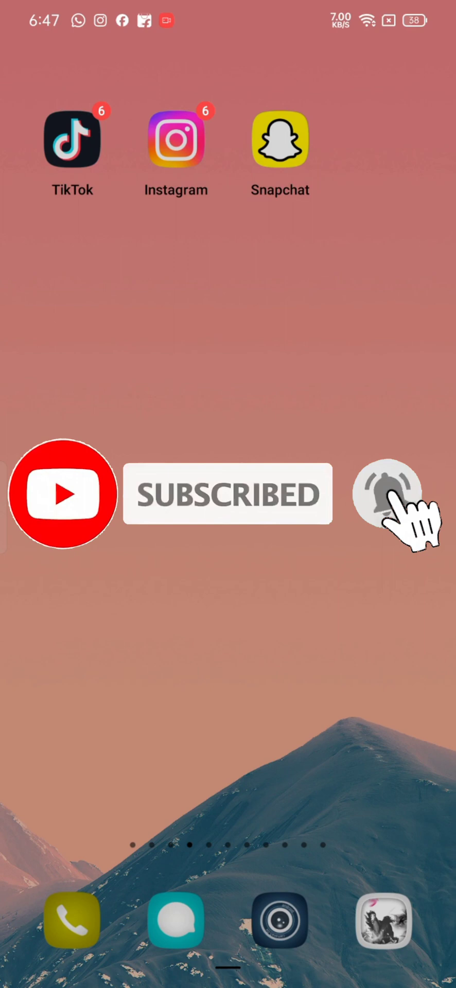
left_click(386, 498)
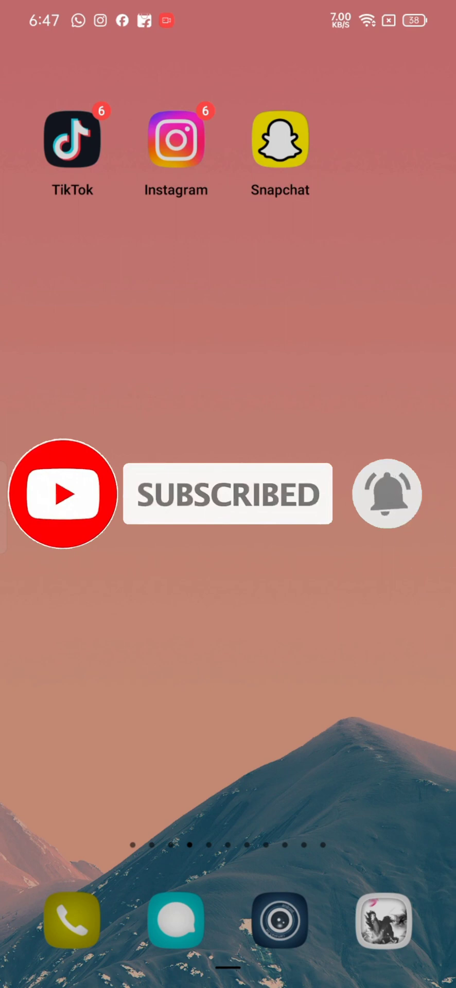